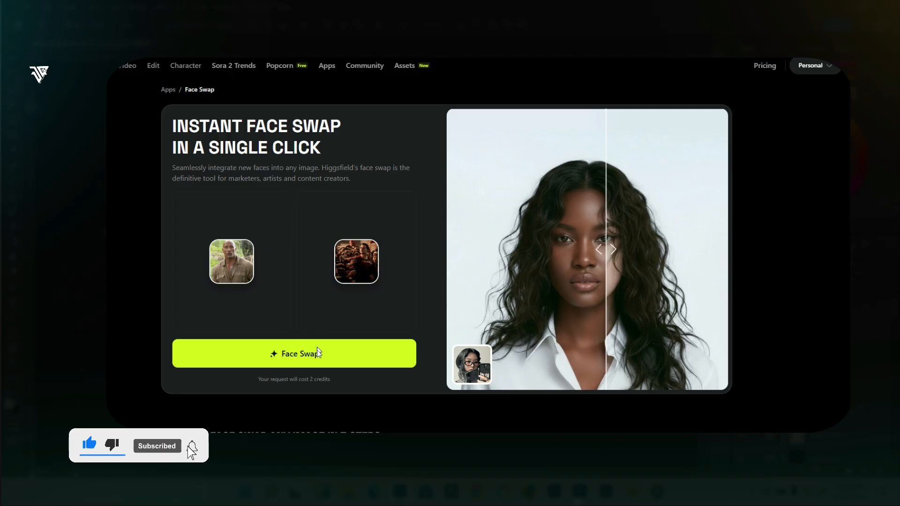
- Generate a sample face swap and scroll through its three-step how-to guide
{"action": "left_click", "coordinate": [294, 353]}
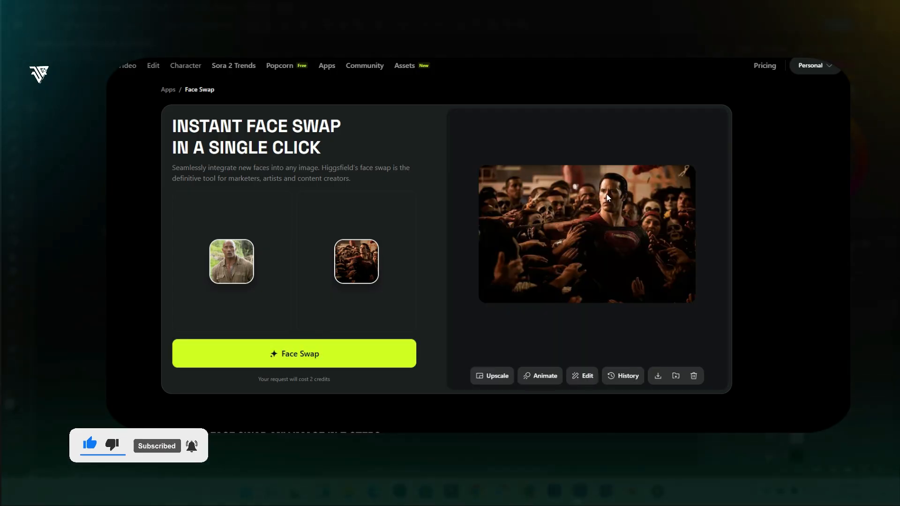
{"action": "mouse_move", "coordinate": [658, 376]}
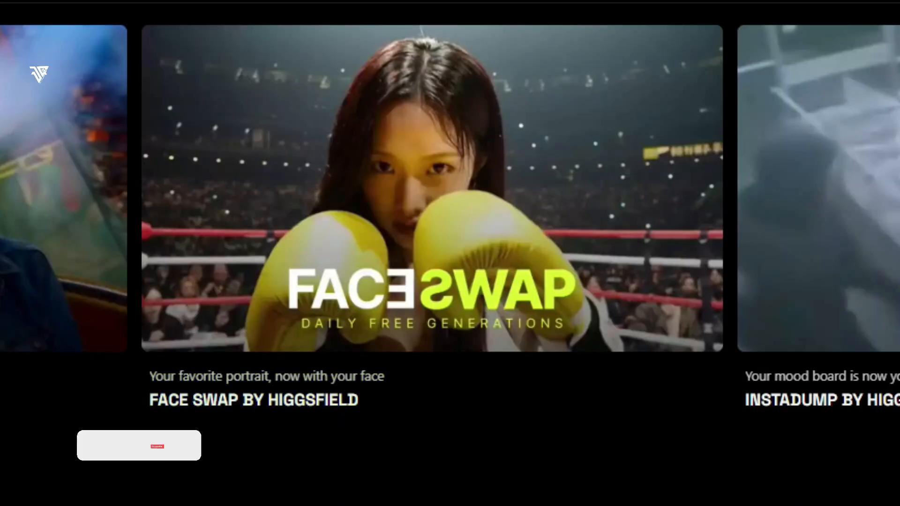
{"action": "mouse_move", "coordinate": [494, 270]}
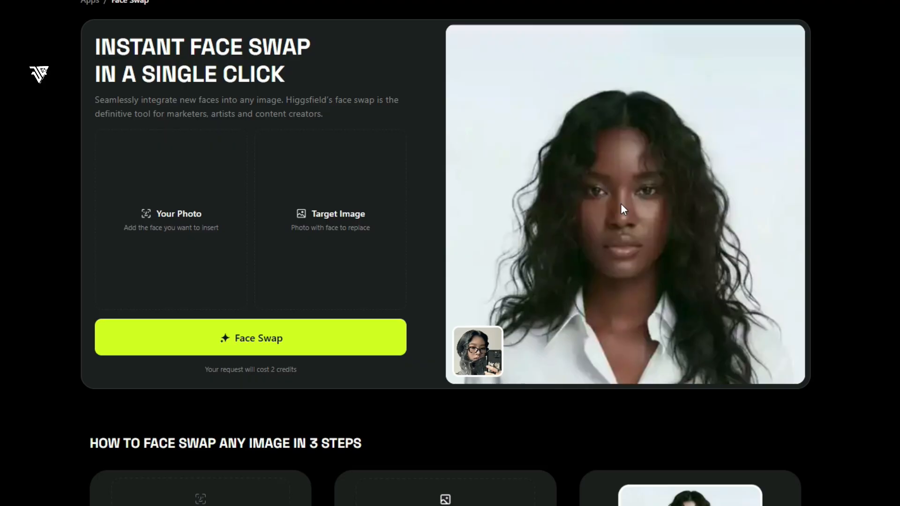
{"action": "mouse_move", "coordinate": [599, 215]}
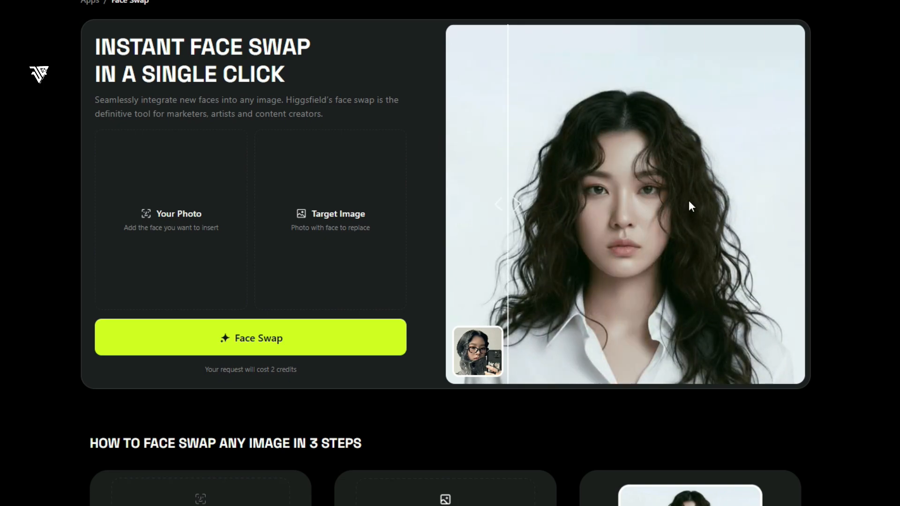
{"action": "scroll", "scroll_direction": "down", "scroll_amount": 3}
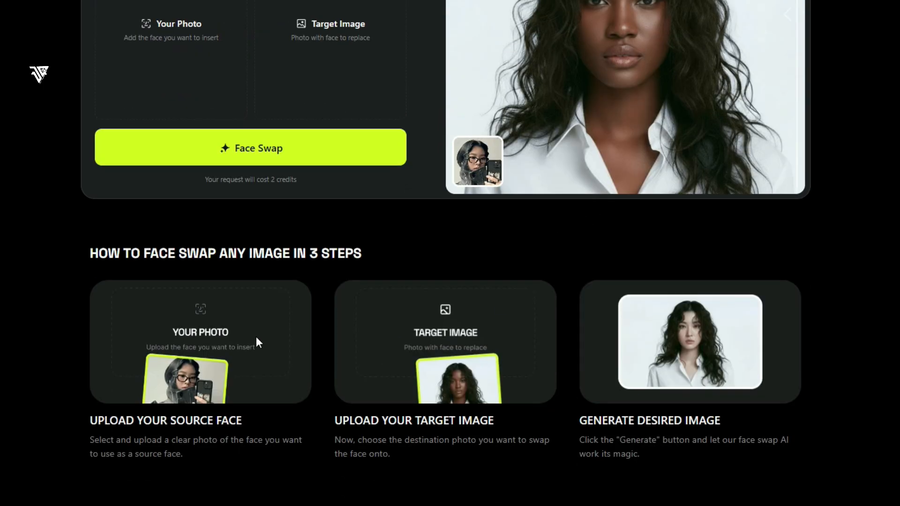
{"action": "scroll", "scroll_direction": "up", "scroll_amount": 3}
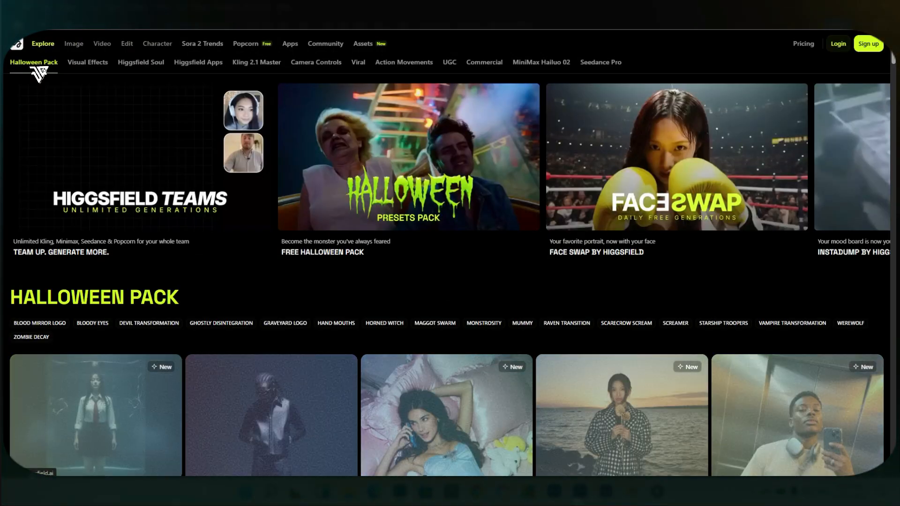
- Browse the Image tools menu, return to Explore, and reopen the Face Swap by Higgsfield card
{"action": "left_click", "coordinate": [676, 156]}
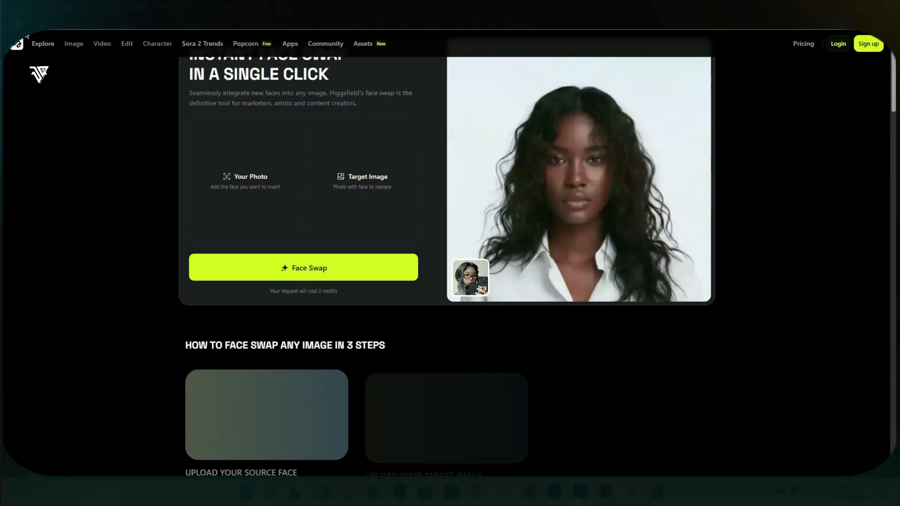
{"action": "left_click", "coordinate": [74, 44]}
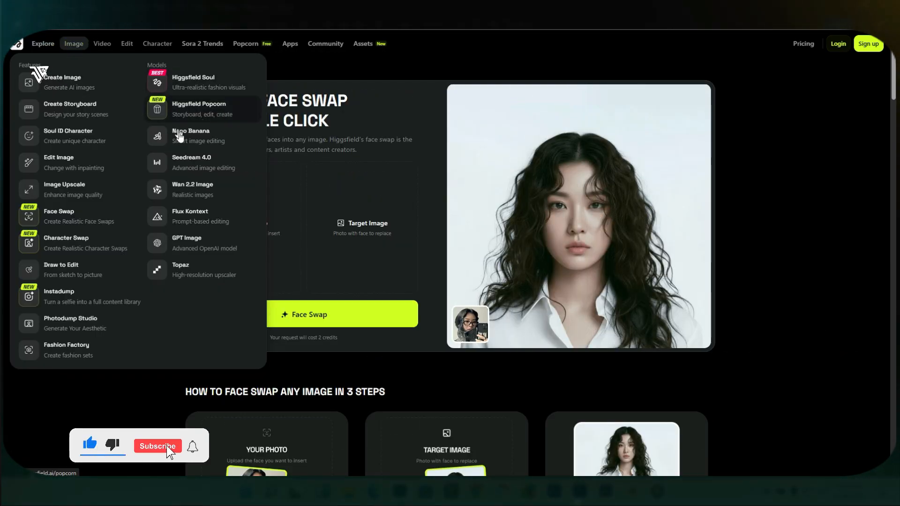
{"action": "mouse_move", "coordinate": [192, 190]}
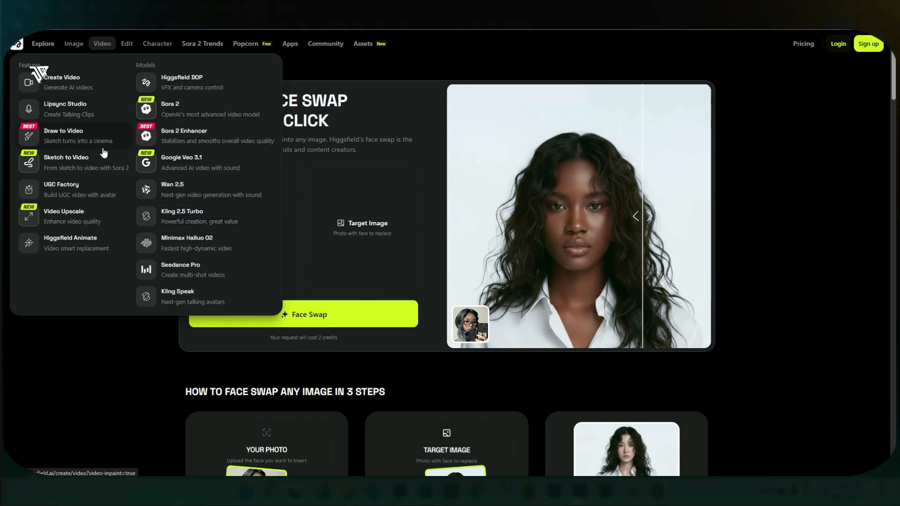
{"action": "left_click", "coordinate": [43, 44]}
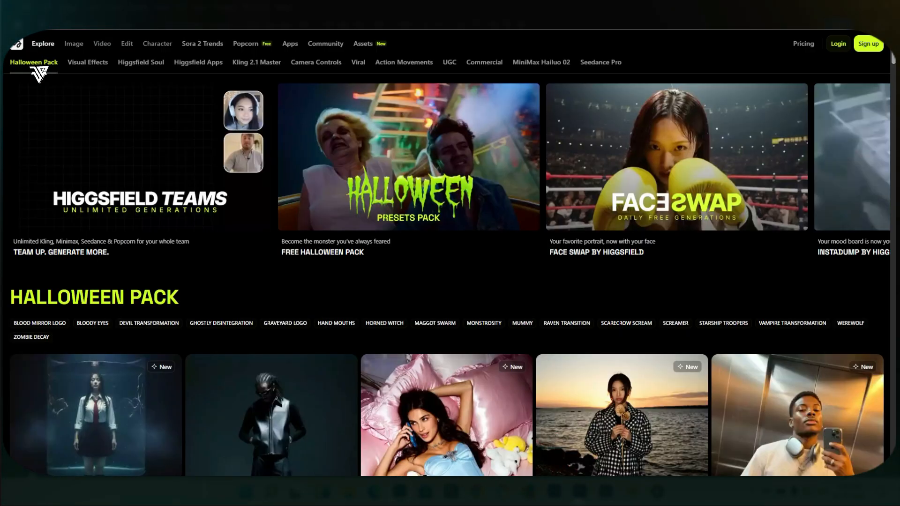
{"action": "left_click", "coordinate": [675, 157]}
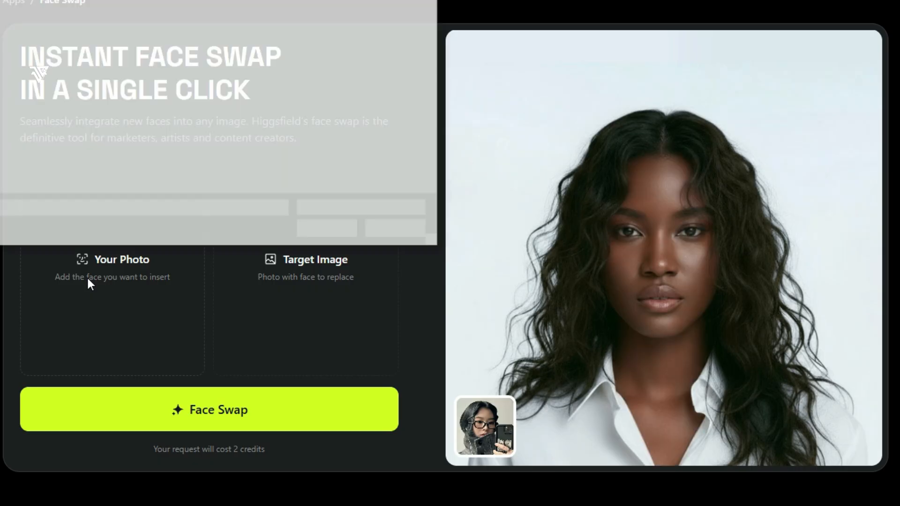
{"action": "scroll", "scroll_direction": "up", "scroll_amount": 3}
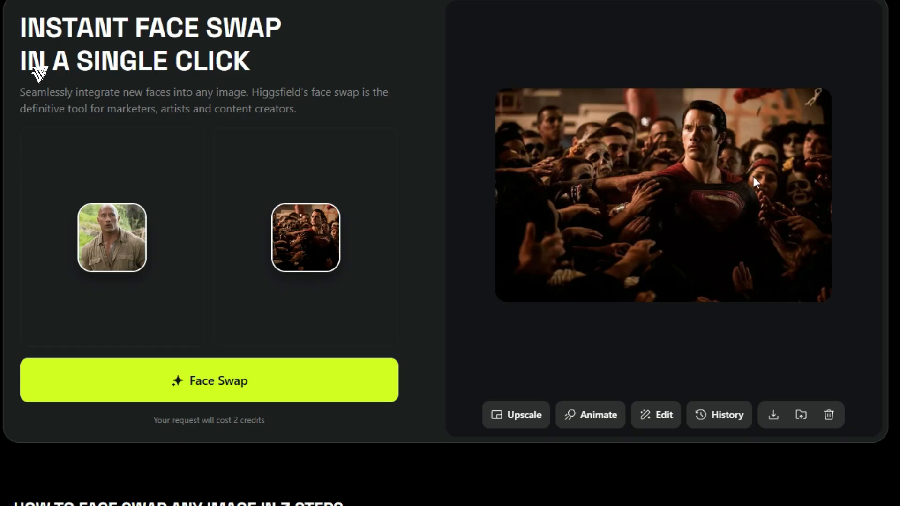
{"action": "mouse_move", "coordinate": [592, 179]}
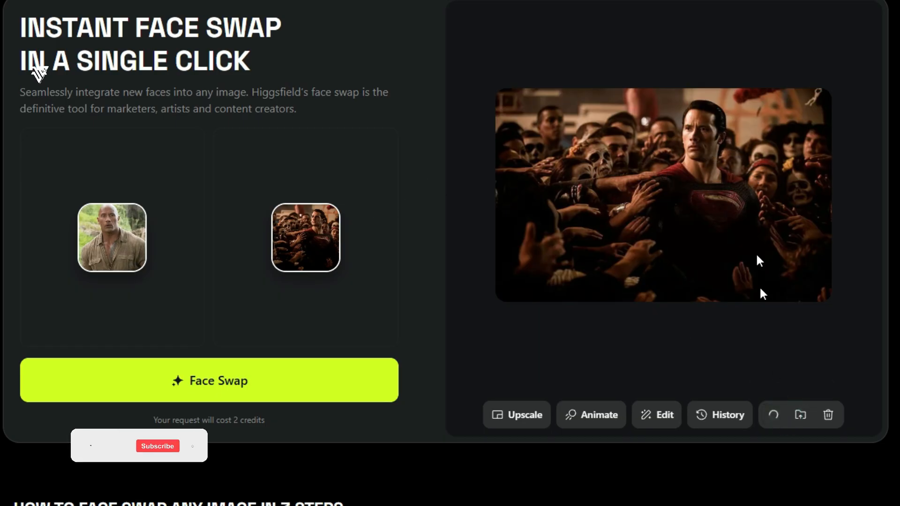
{"action": "left_click", "coordinate": [772, 415]}
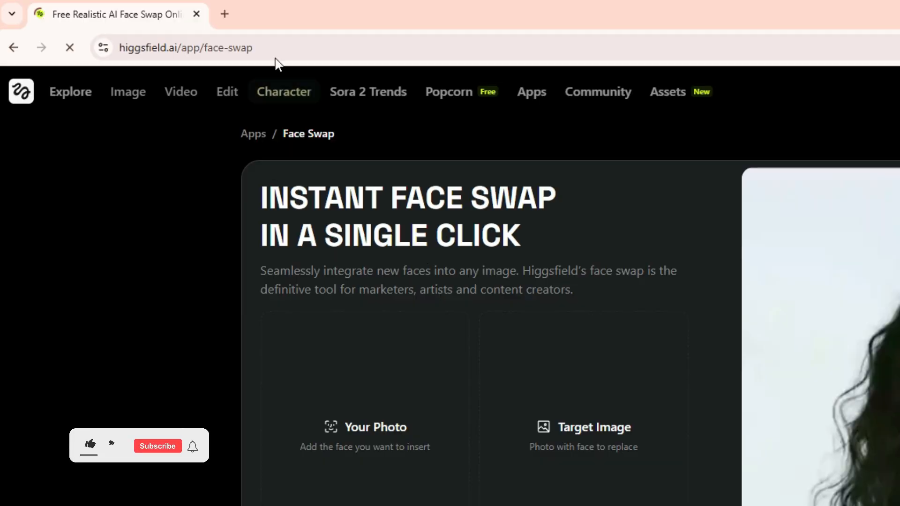
- Reload the page and upload the bald man's portrait plus the Superman crowd target
{"action": "left_click", "coordinate": [187, 48]}
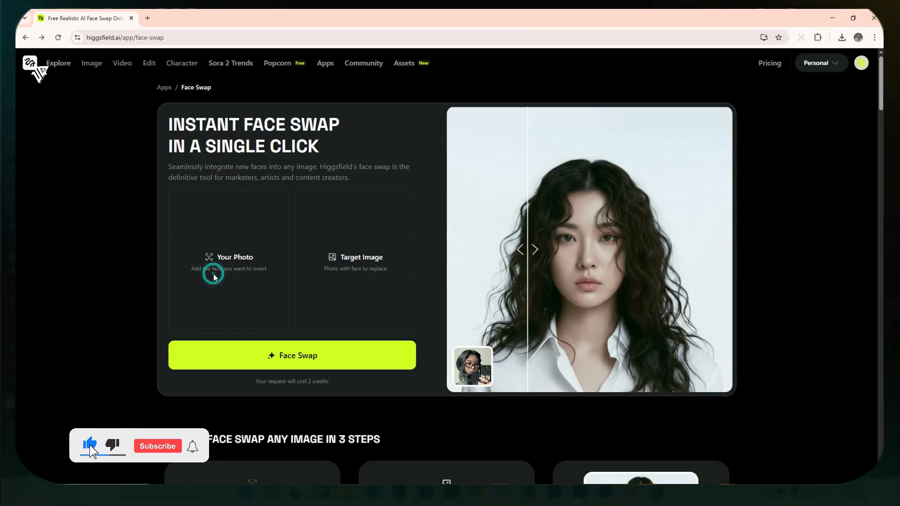
{"action": "left_click", "coordinate": [228, 261]}
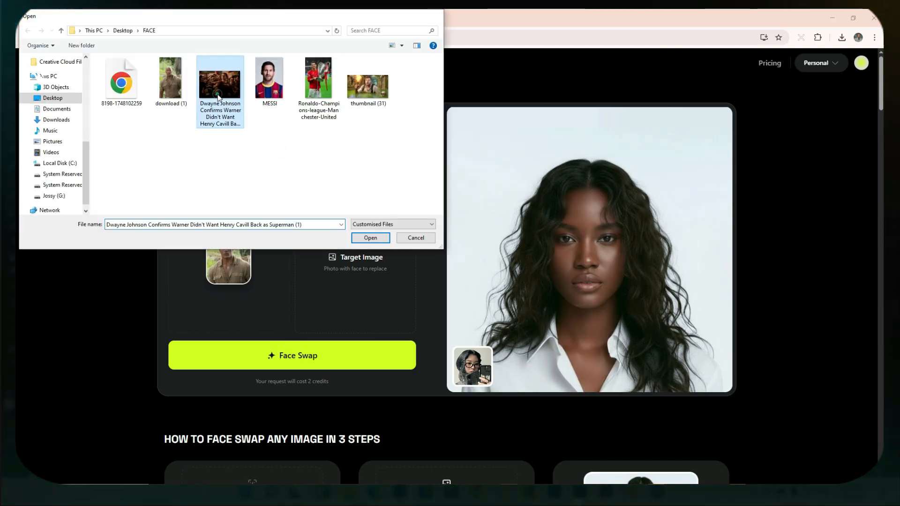
{"action": "left_click", "coordinate": [371, 238]}
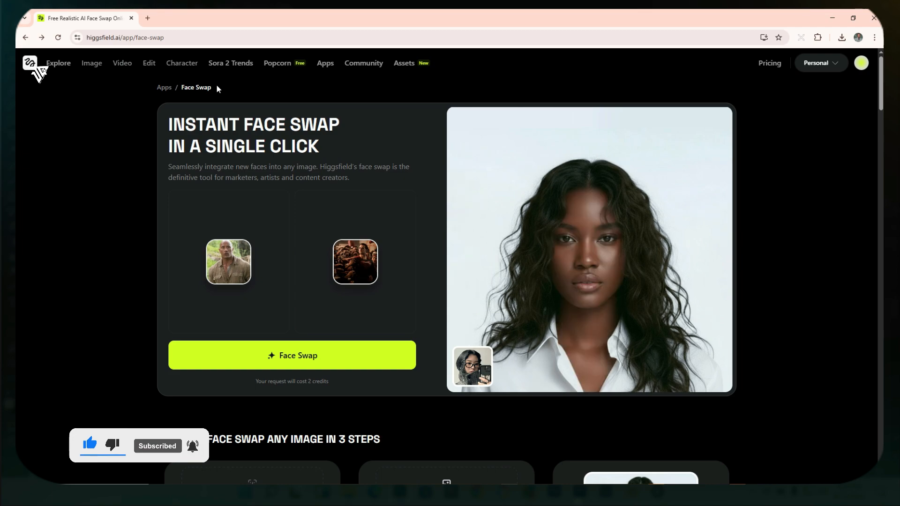
- Generate the Superman crowd swap, download the result, and clear both photo slots
{"action": "left_click", "coordinate": [291, 355]}
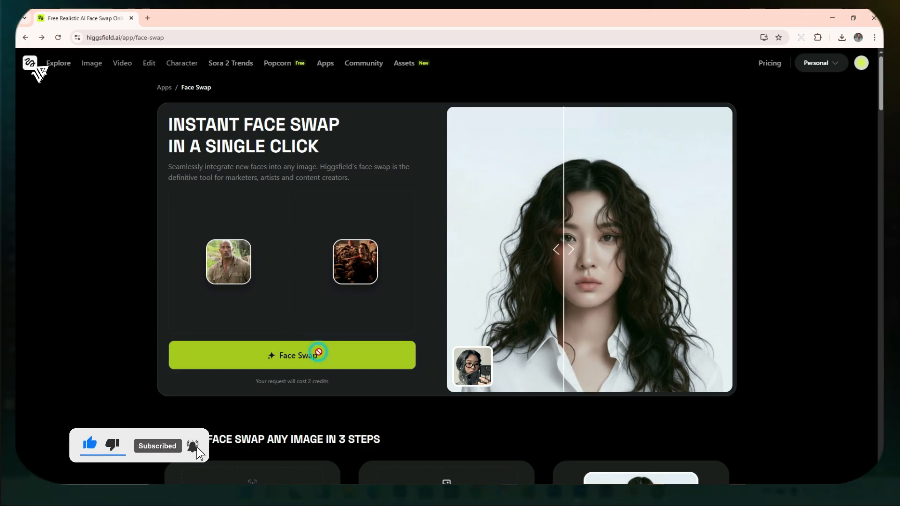
{"action": "left_click", "coordinate": [292, 355]}
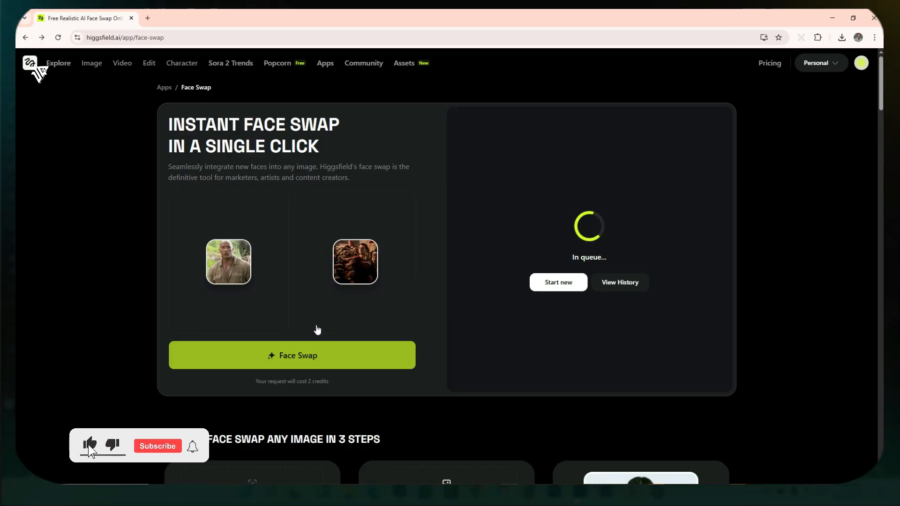
{"action": "left_click", "coordinate": [156, 445]}
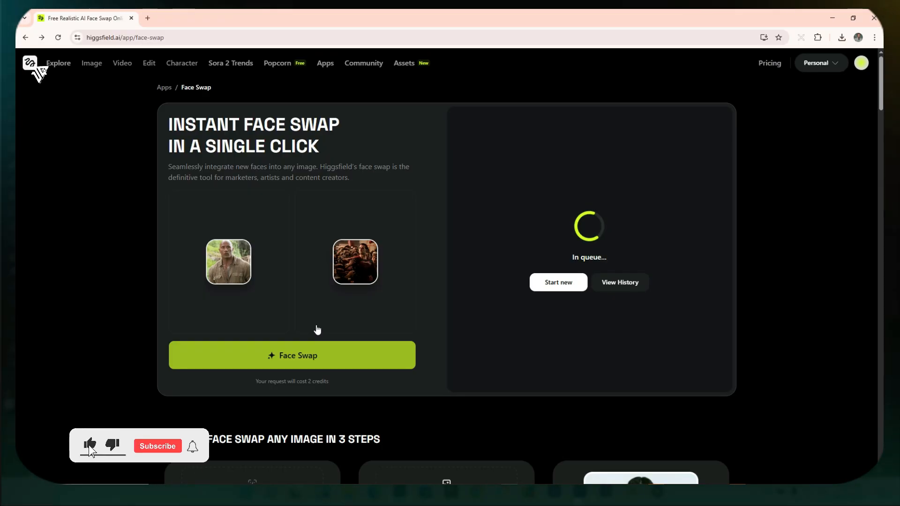
{"action": "left_click", "coordinate": [156, 446]}
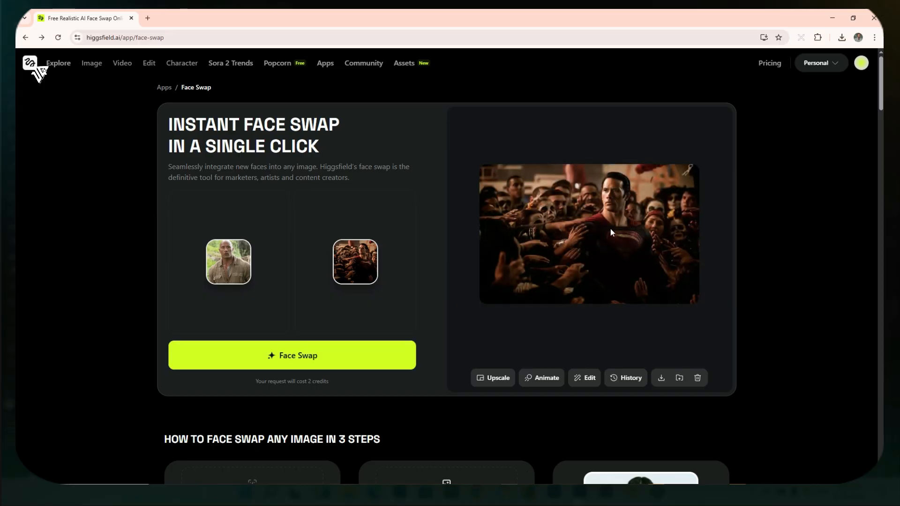
{"action": "mouse_move", "coordinate": [390, 242]}
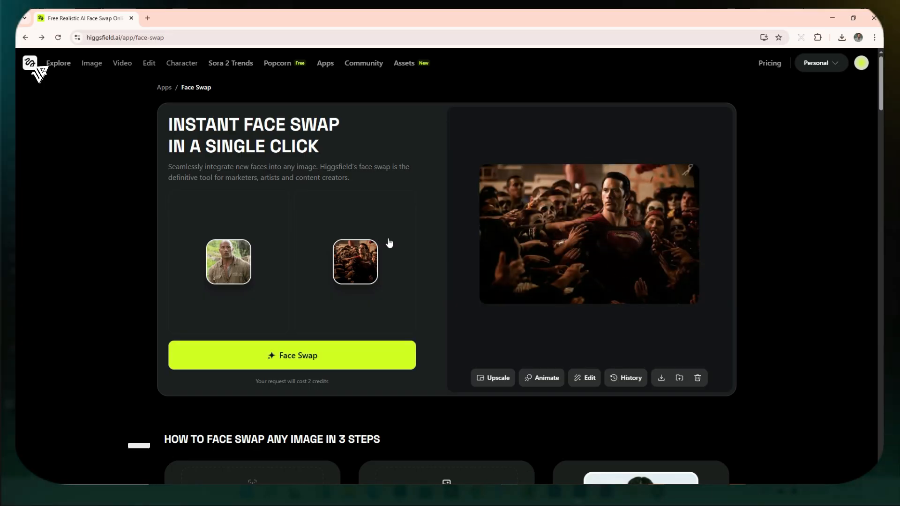
{"action": "left_click", "coordinate": [667, 378]}
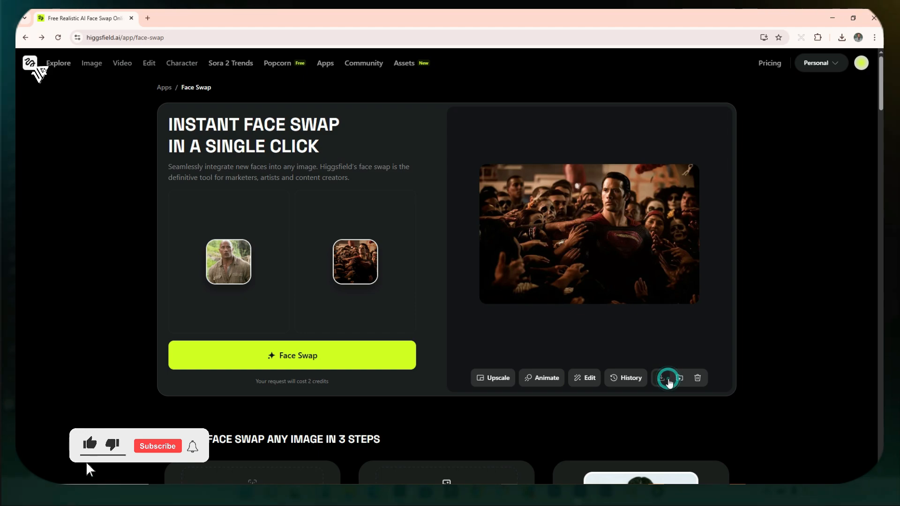
{"action": "left_click", "coordinate": [660, 377]}
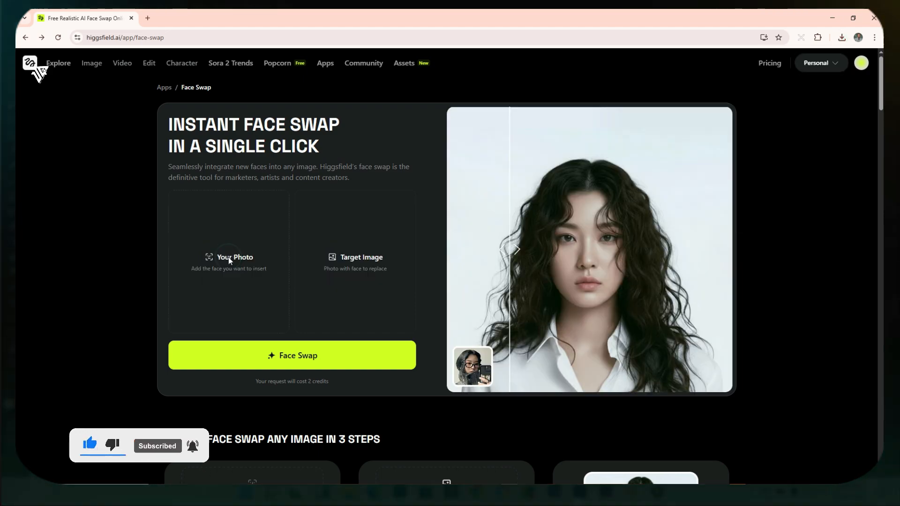
- Upload the Ronaldo portrait as the face and thumbnail (31) as the target
{"action": "left_click", "coordinate": [228, 261]}
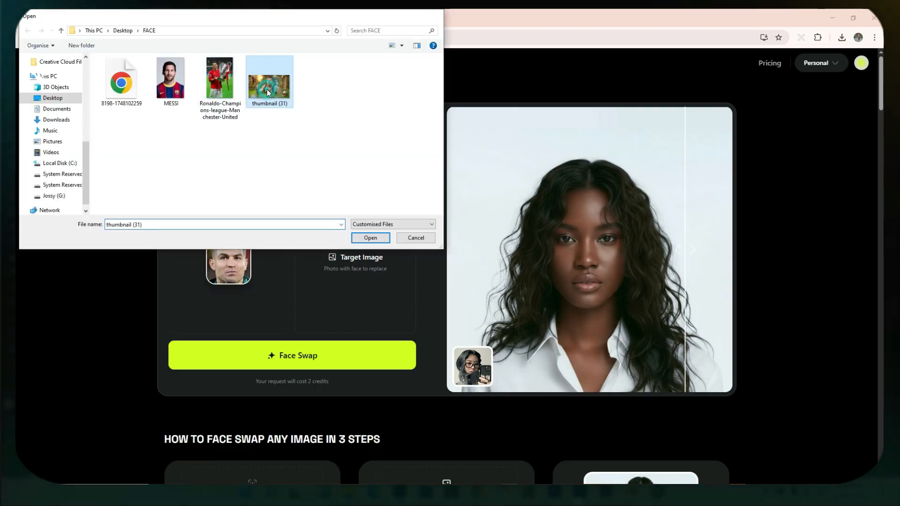
{"action": "left_click", "coordinate": [370, 237]}
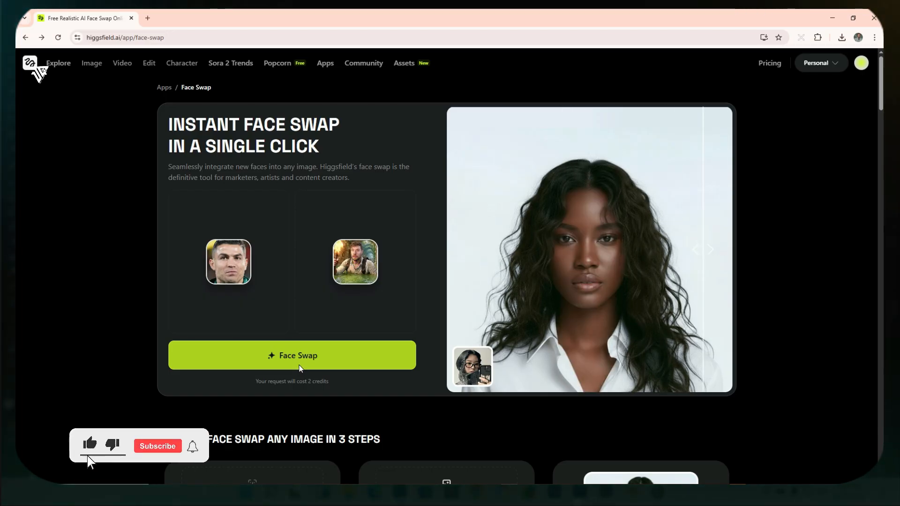
- Run the Ronaldo-onto-jungle-explorer swap and wait through In queue and In progress until finished
{"action": "left_click", "coordinate": [292, 354]}
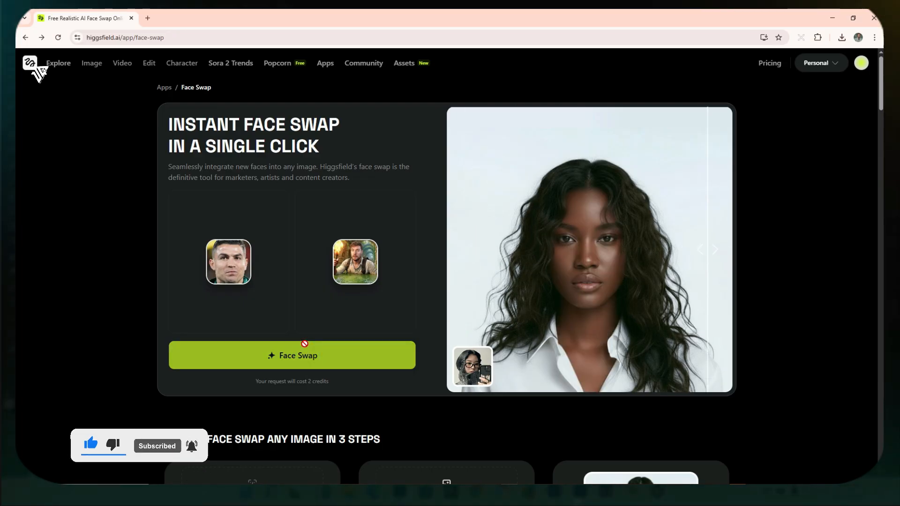
{"action": "left_click", "coordinate": [291, 356]}
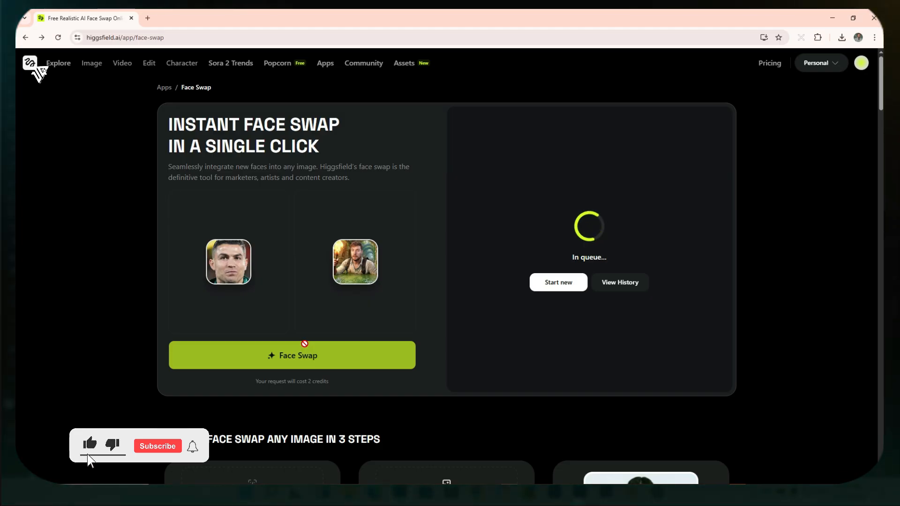
{"action": "left_click", "coordinate": [157, 446]}
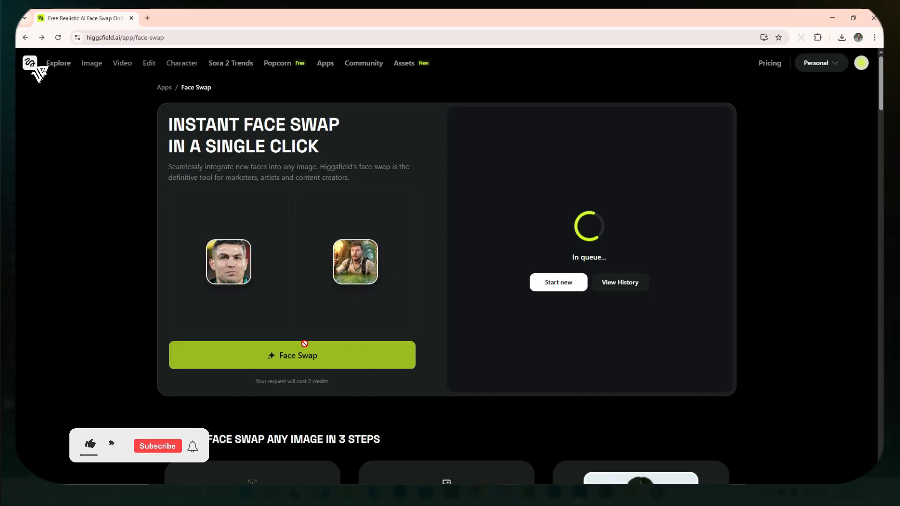
{"action": "left_click", "coordinate": [90, 445]}
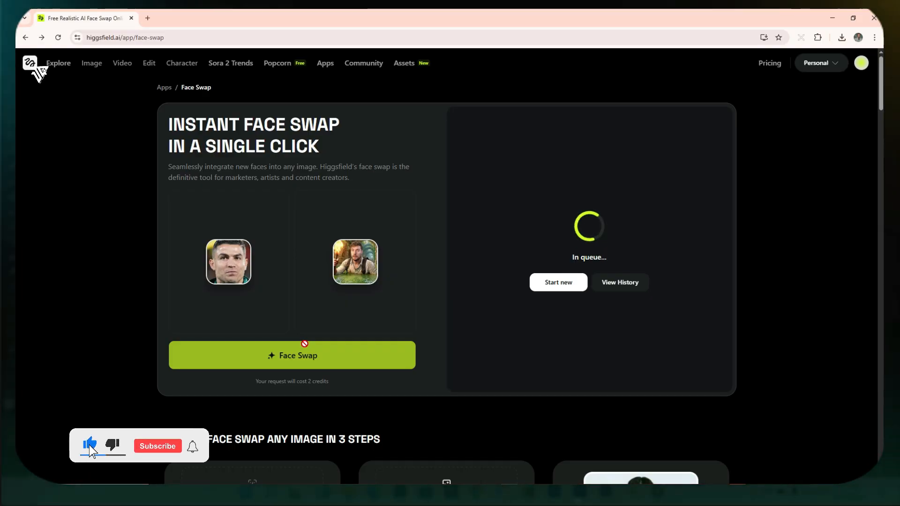
{"action": "left_click", "coordinate": [156, 446]}
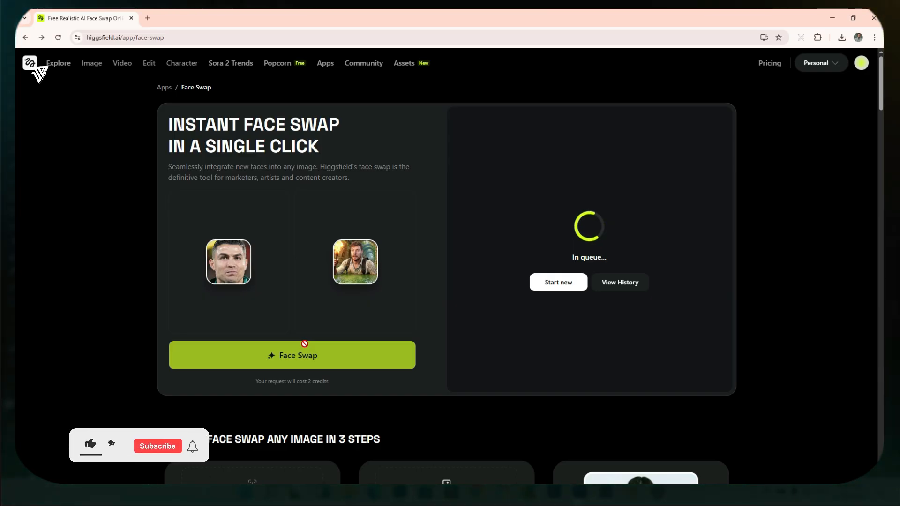
{"action": "left_click", "coordinate": [90, 445]}
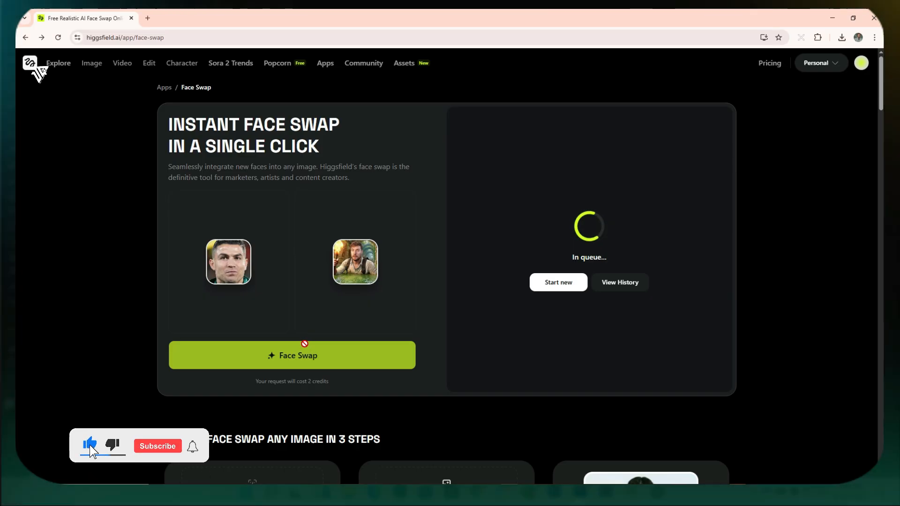
{"action": "left_click", "coordinate": [157, 446]}
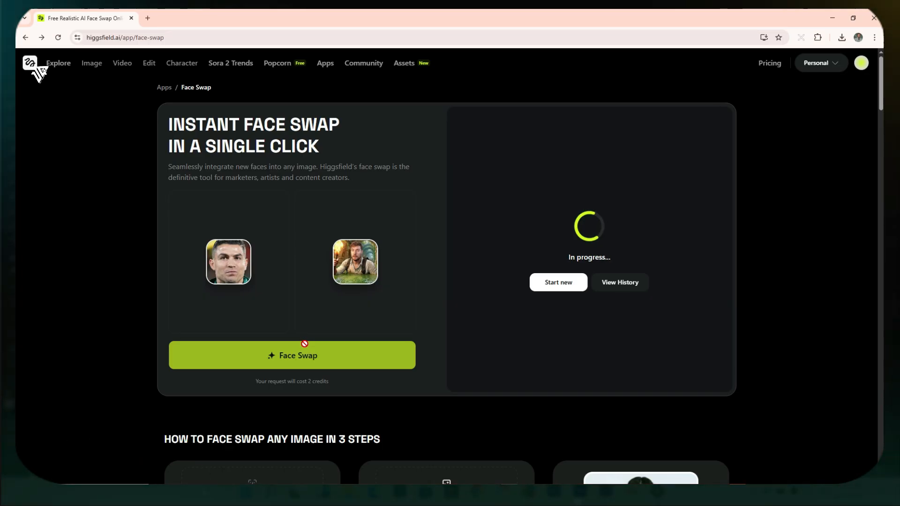
{"action": "mouse_move", "coordinate": [687, 391]}
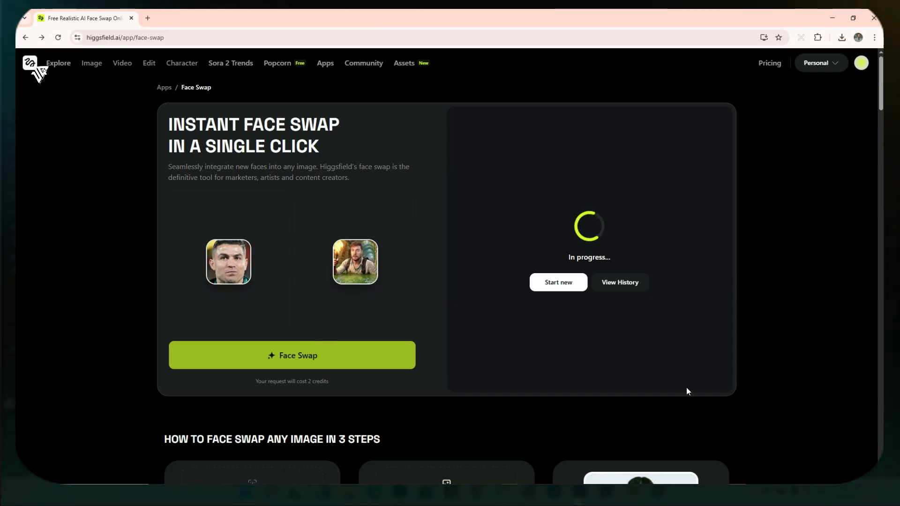
{"action": "mouse_move", "coordinate": [714, 367]}
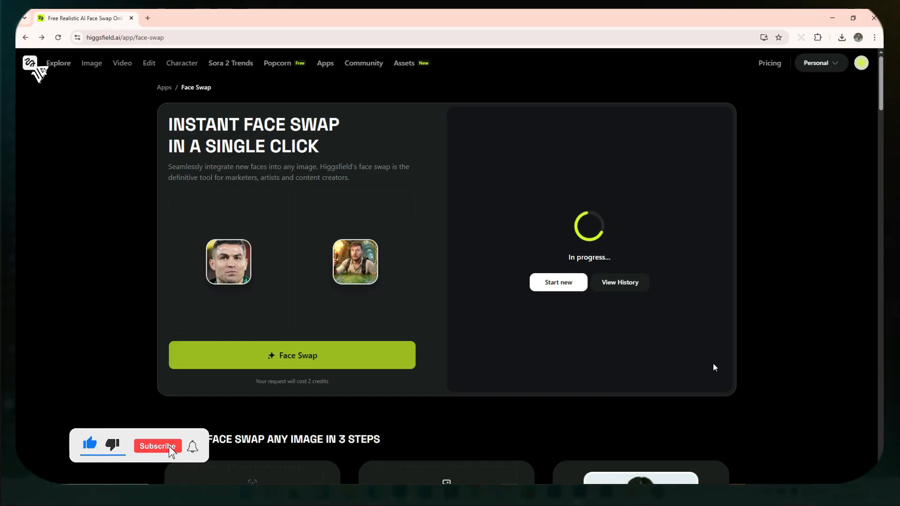
{"action": "left_click", "coordinate": [158, 446]}
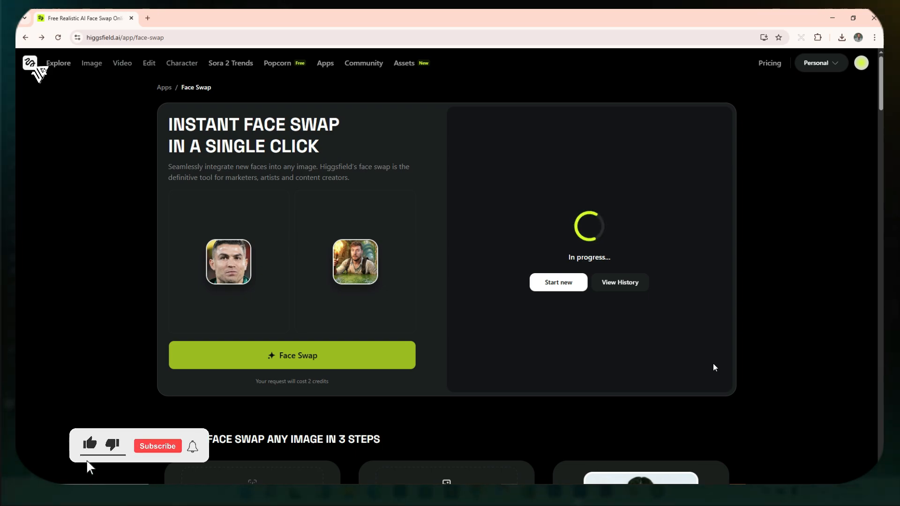
{"action": "left_click", "coordinate": [157, 447]}
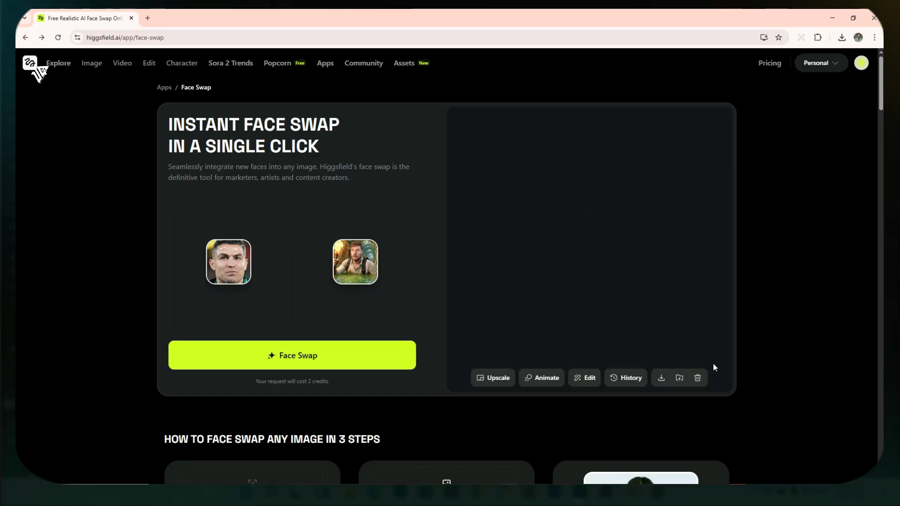
- Download the image of Ronaldo as the torch-holding jungle explorer
{"action": "left_click", "coordinate": [291, 356]}
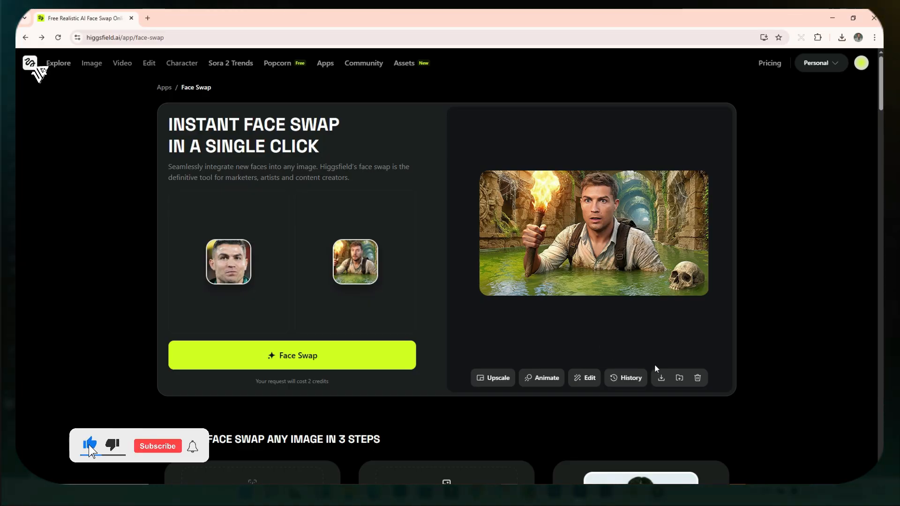
{"action": "left_click", "coordinate": [157, 446]}
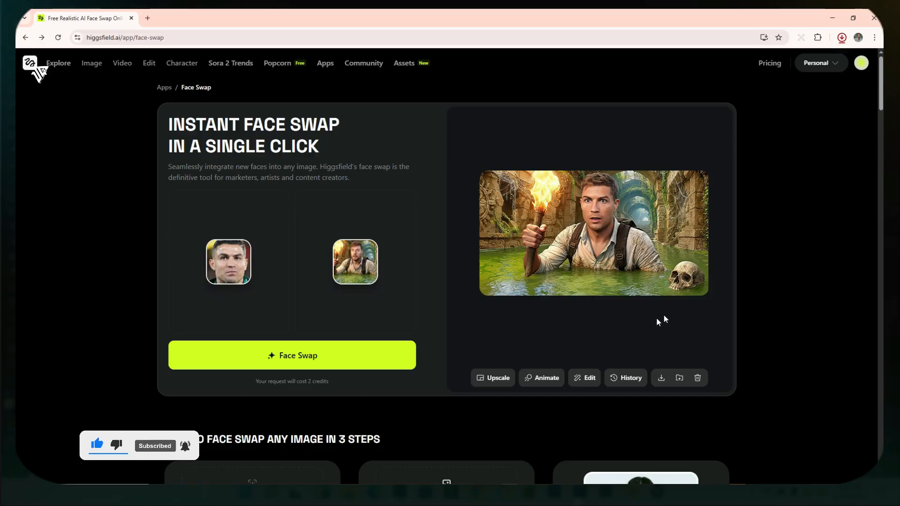
{"action": "left_click", "coordinate": [840, 37]}
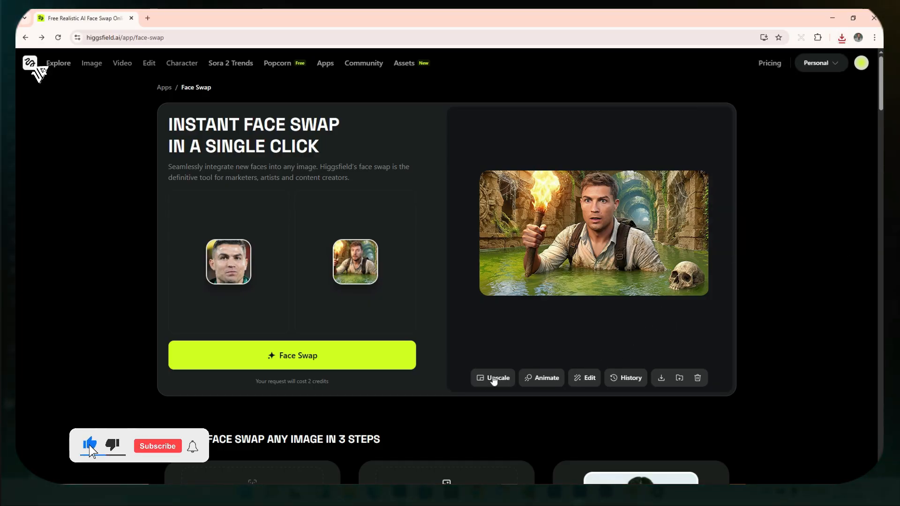
{"action": "left_click", "coordinate": [157, 445]}
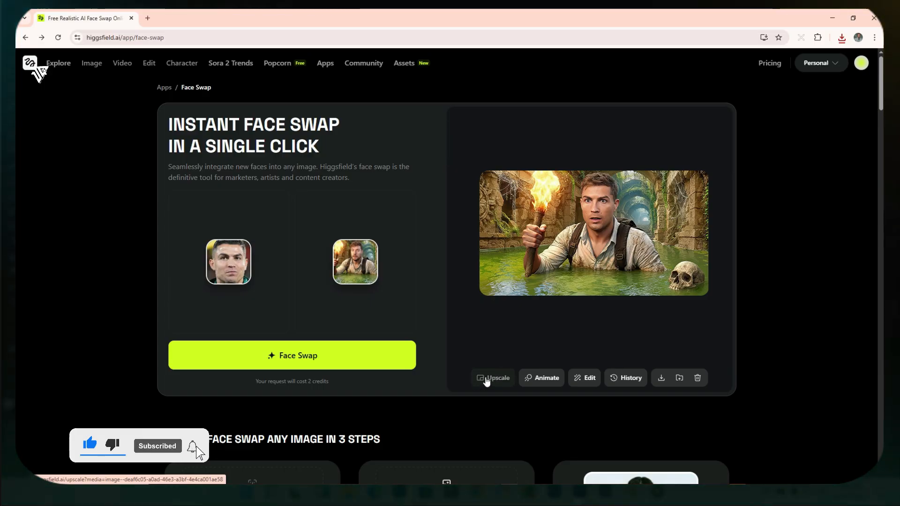
{"action": "mouse_move", "coordinate": [538, 378]}
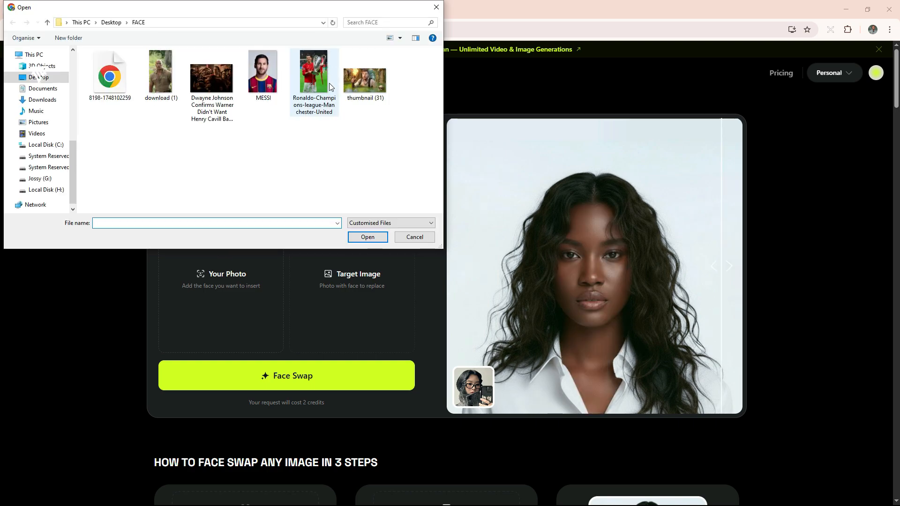
- Upload MESSI as the face and Ronaldo-Champions-league-Manchester-United as the target
{"action": "left_click", "coordinate": [263, 72]}
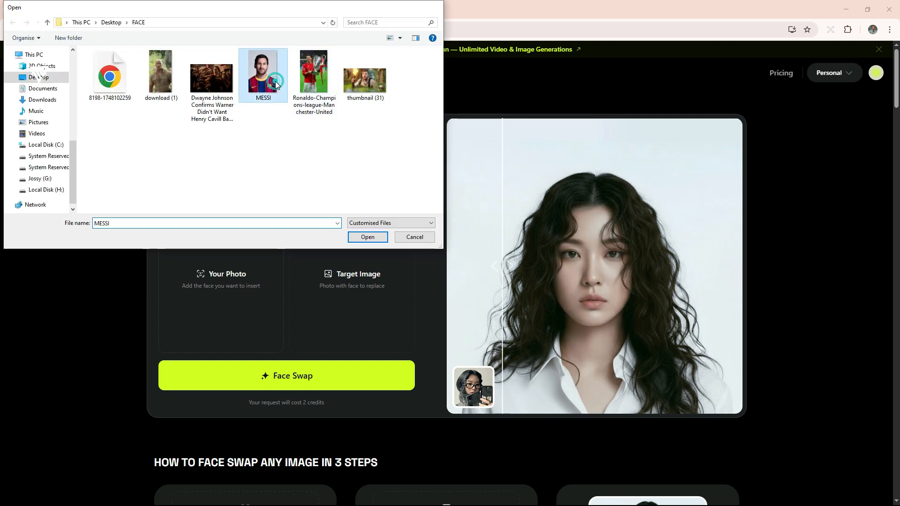
{"action": "left_click", "coordinate": [367, 236]}
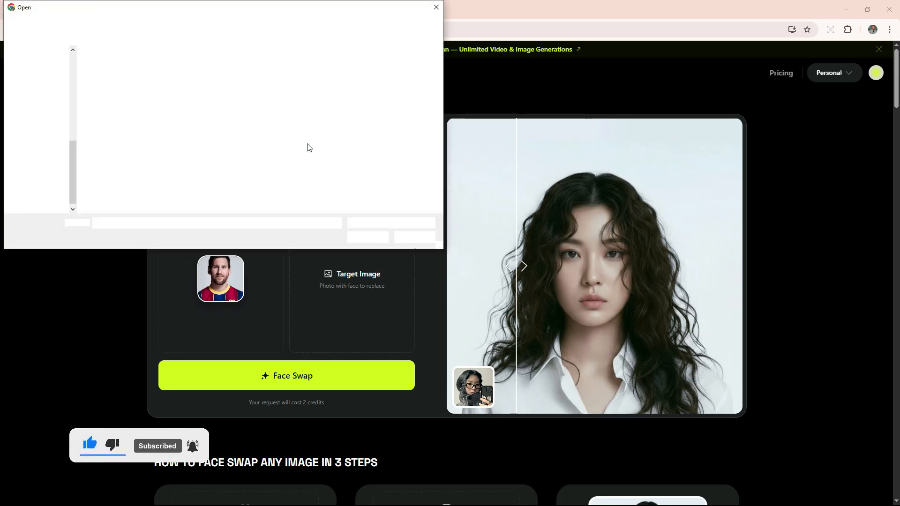
{"action": "left_click", "coordinate": [435, 7]}
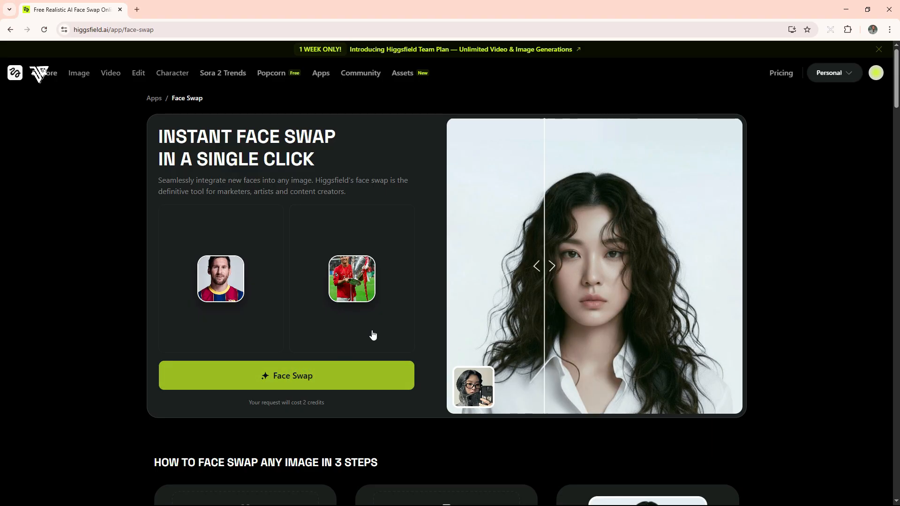
- Start the Messi swap and wait until his face appears on the trophy-holding player
{"action": "left_click", "coordinate": [286, 375]}
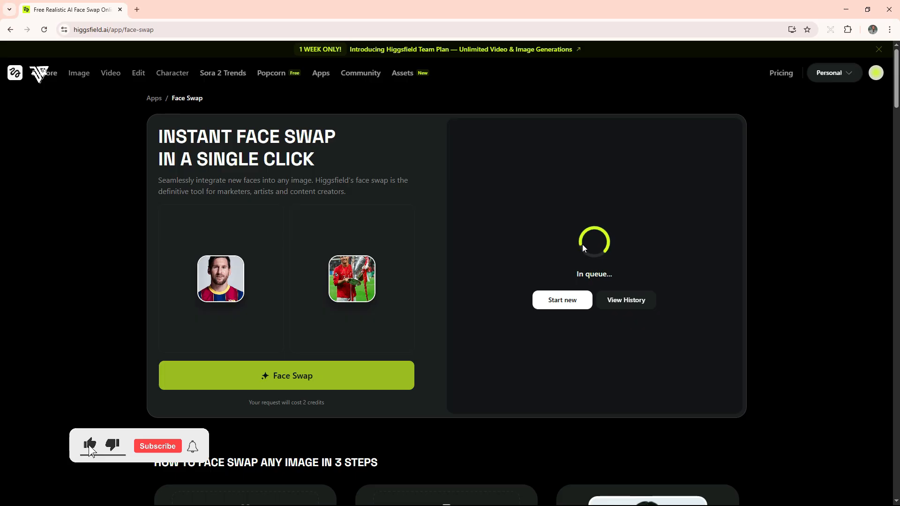
{"action": "left_click", "coordinate": [156, 446]}
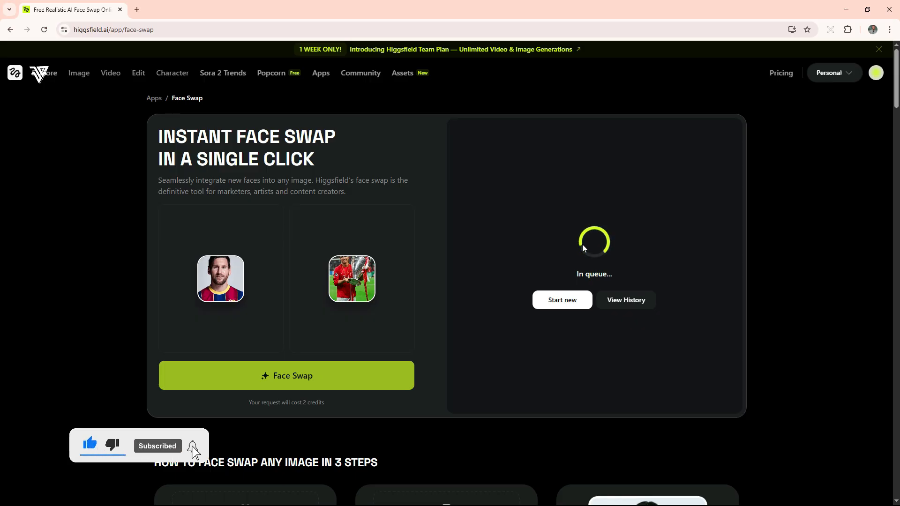
{"action": "left_click", "coordinate": [192, 446]}
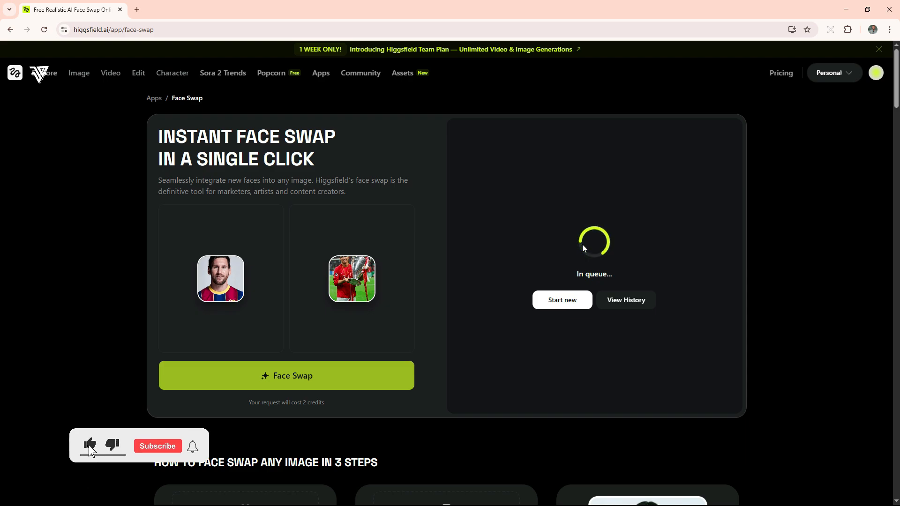
{"action": "left_click", "coordinate": [157, 446]}
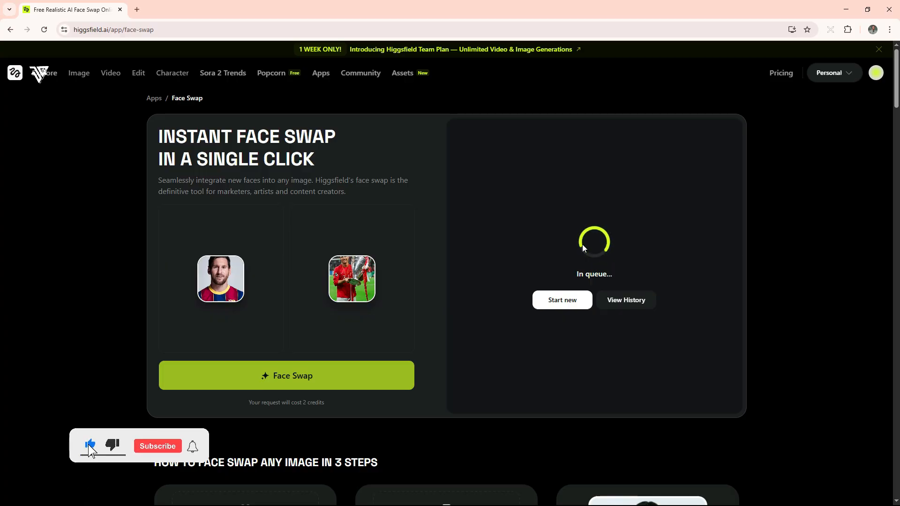
{"action": "left_click", "coordinate": [157, 446]}
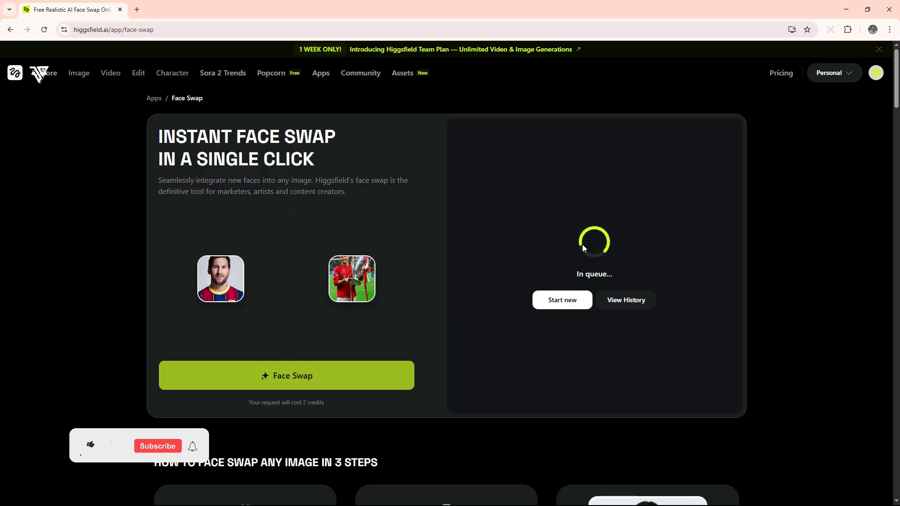
{"action": "left_click", "coordinate": [90, 447]}
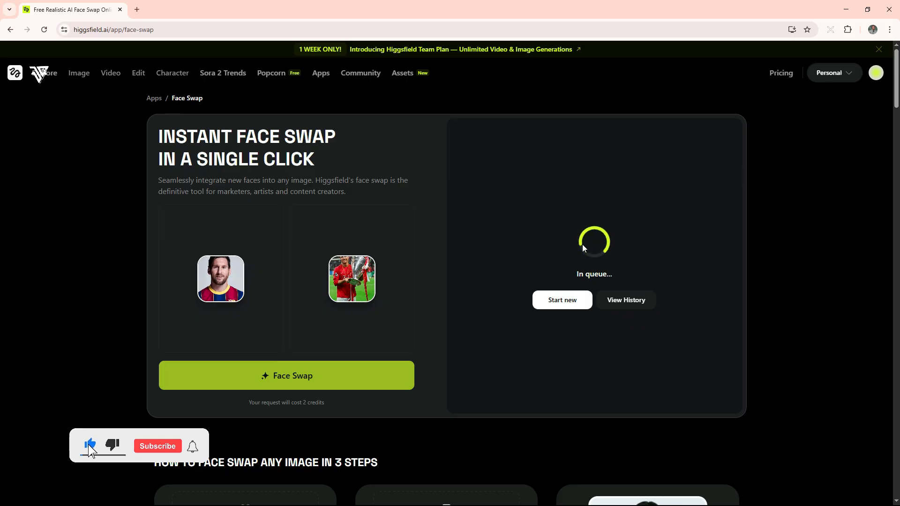
{"action": "left_click", "coordinate": [156, 445]}
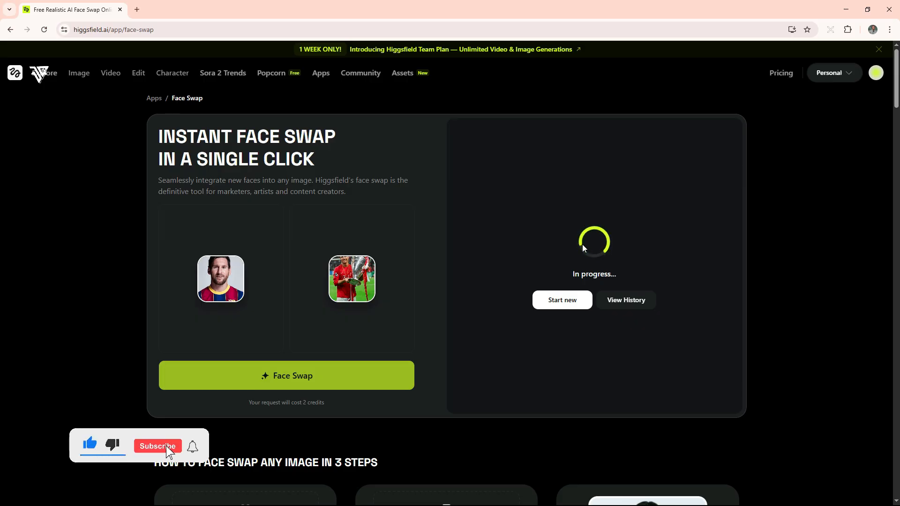
{"action": "left_click", "coordinate": [156, 446]}
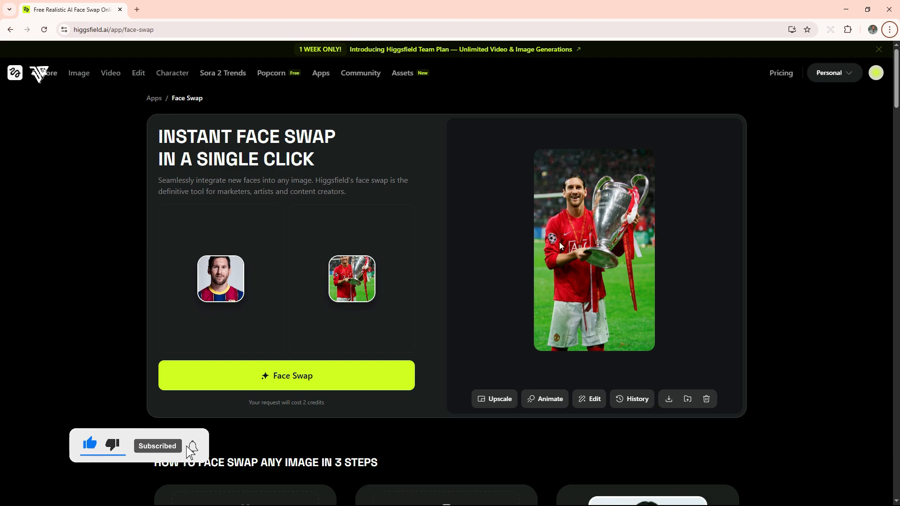
{"action": "mouse_move", "coordinate": [667, 399]}
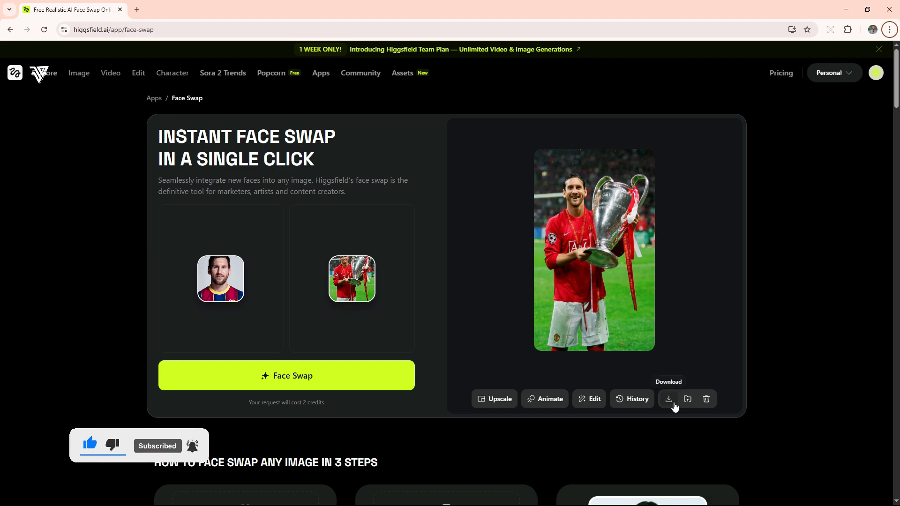
{"action": "mouse_move", "coordinate": [525, 377]}
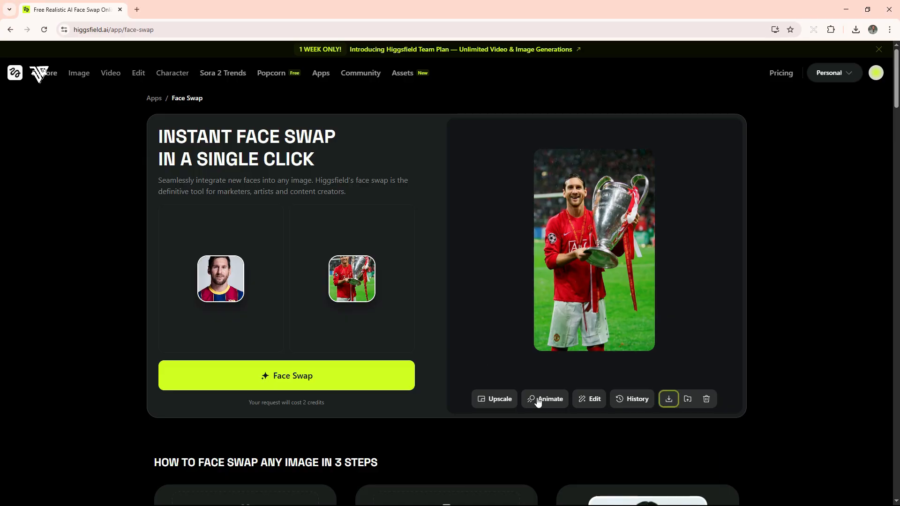
{"action": "mouse_move", "coordinate": [494, 399]}
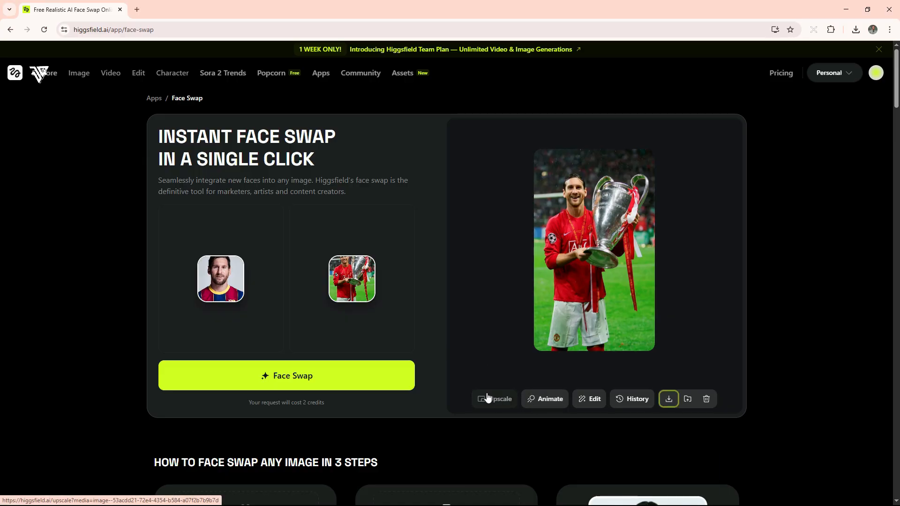
{"action": "mouse_move", "coordinate": [544, 399]}
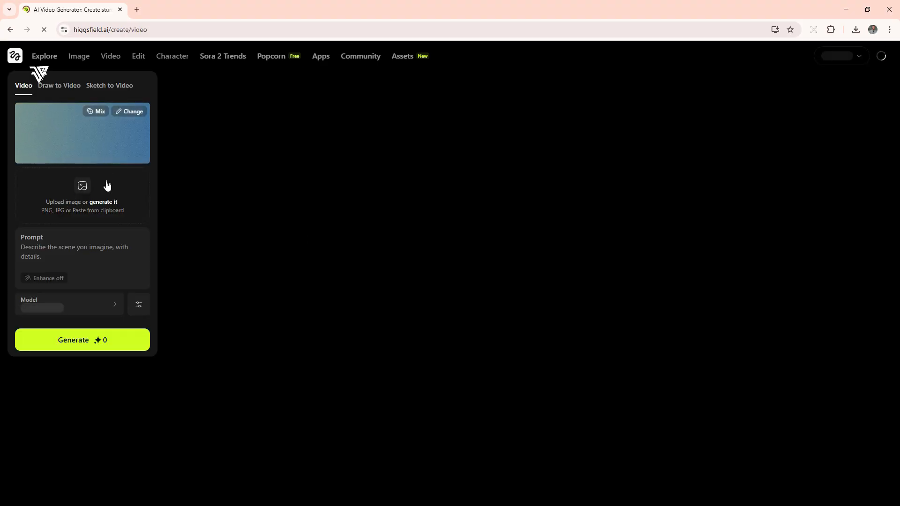
- Paste the golden-confetti trophy celebration prompt and generate the Messi video
{"action": "right_click", "coordinate": [74, 252]}
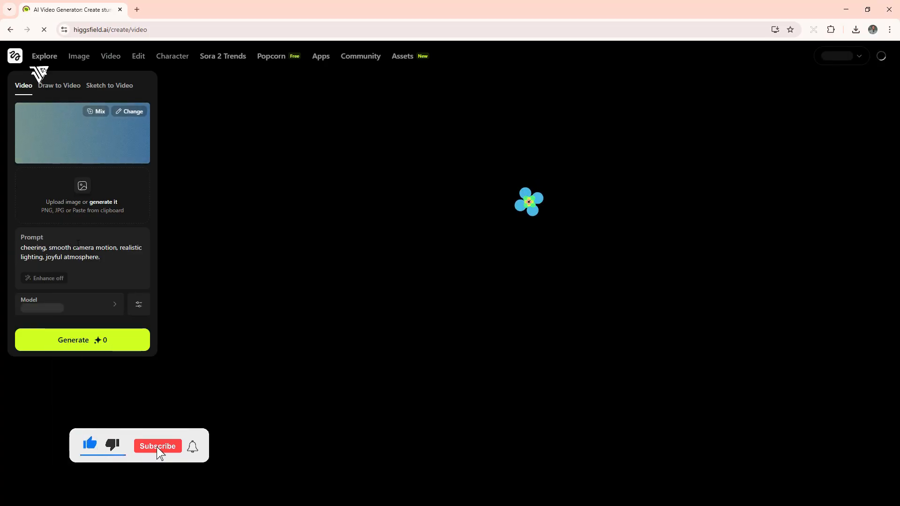
{"action": "left_click", "coordinate": [158, 446]}
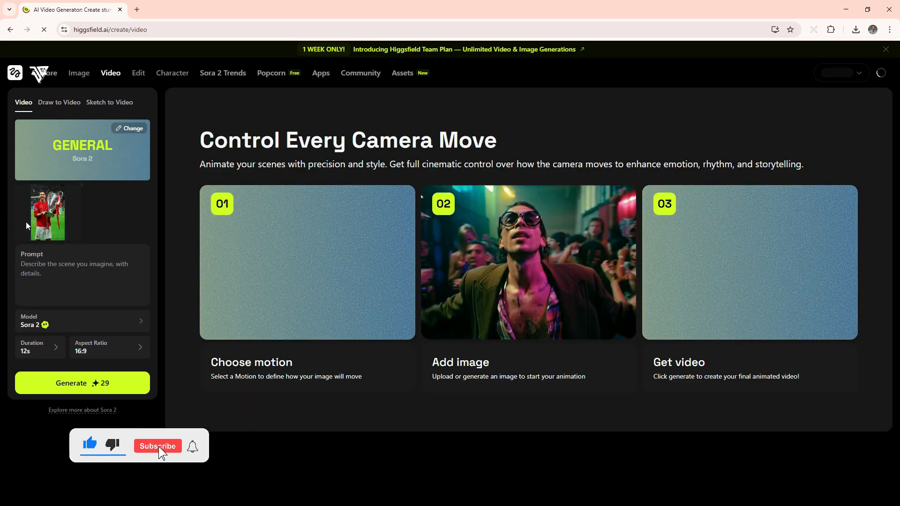
{"action": "right_click", "coordinate": [82, 275]}
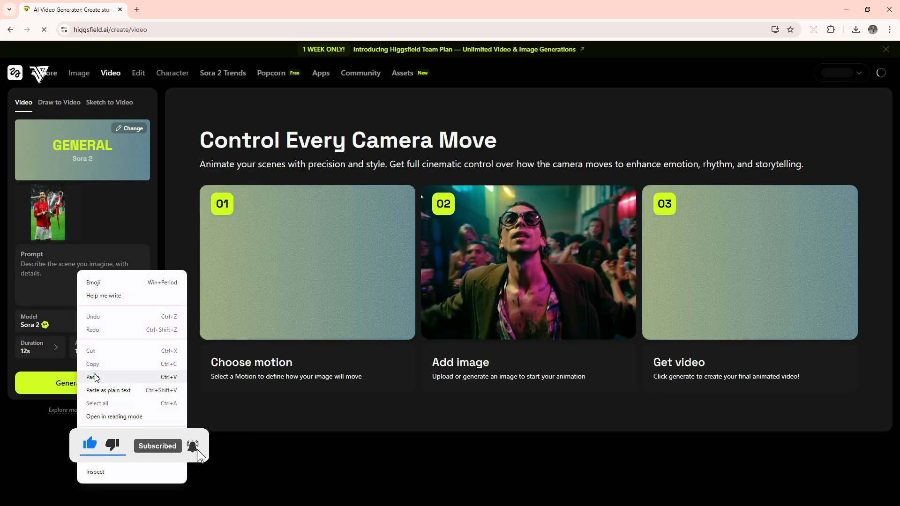
{"action": "left_click", "coordinate": [94, 377]}
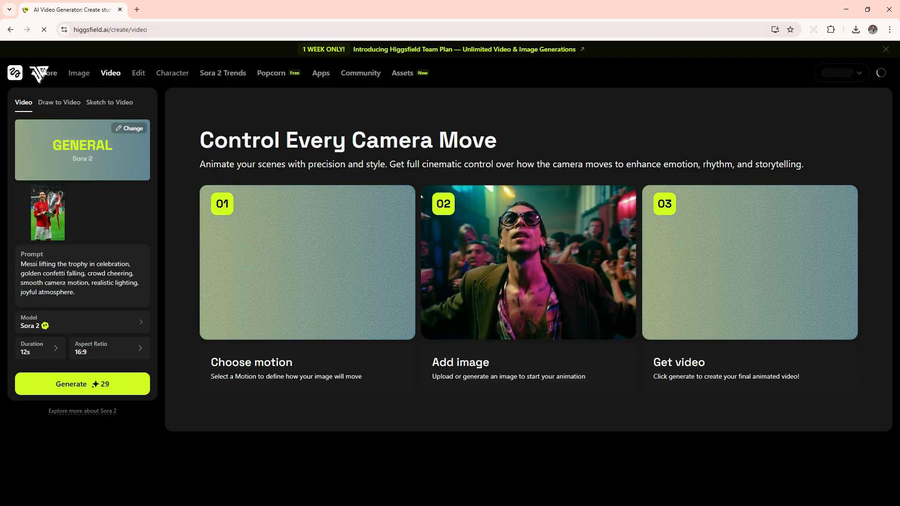
{"action": "left_click", "coordinate": [82, 321]}
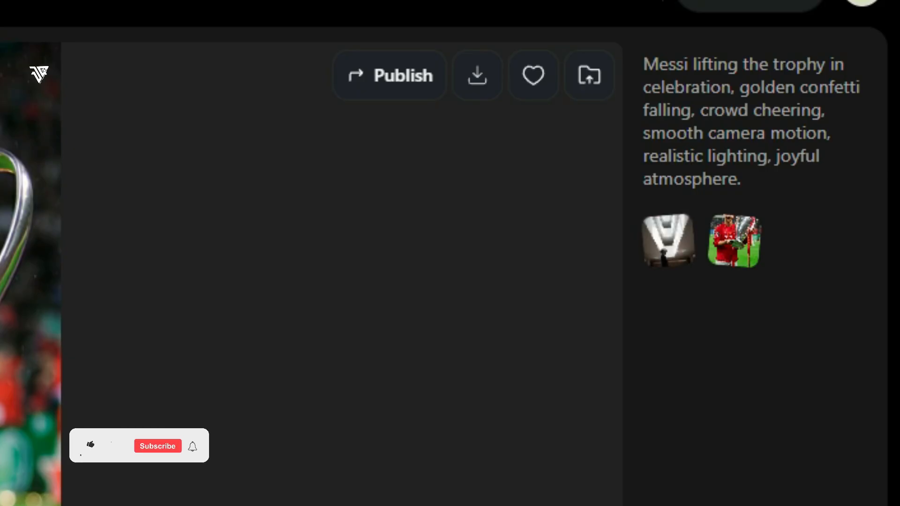
- Play the Messi trophy-celebration video with falling confetti and browse the available video models
{"action": "left_click", "coordinate": [90, 445]}
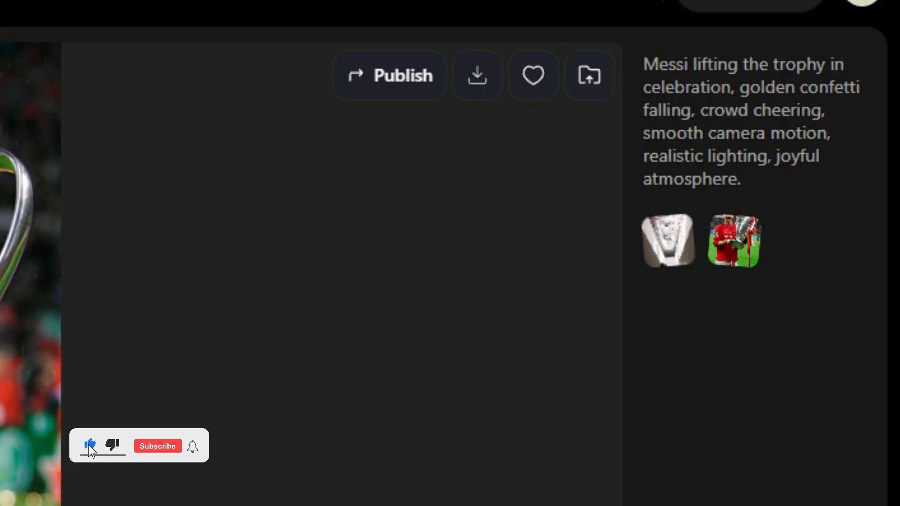
{"action": "left_click", "coordinate": [156, 445]}
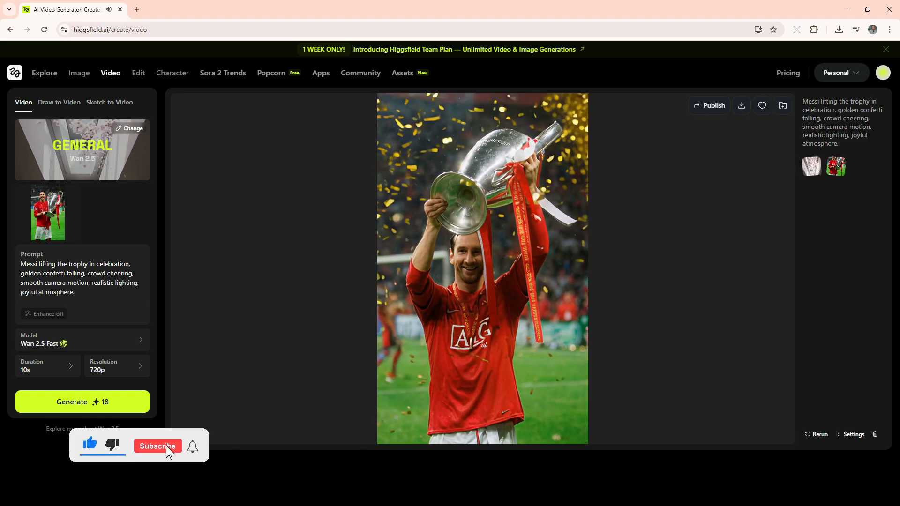
{"action": "left_click", "coordinate": [157, 446]}
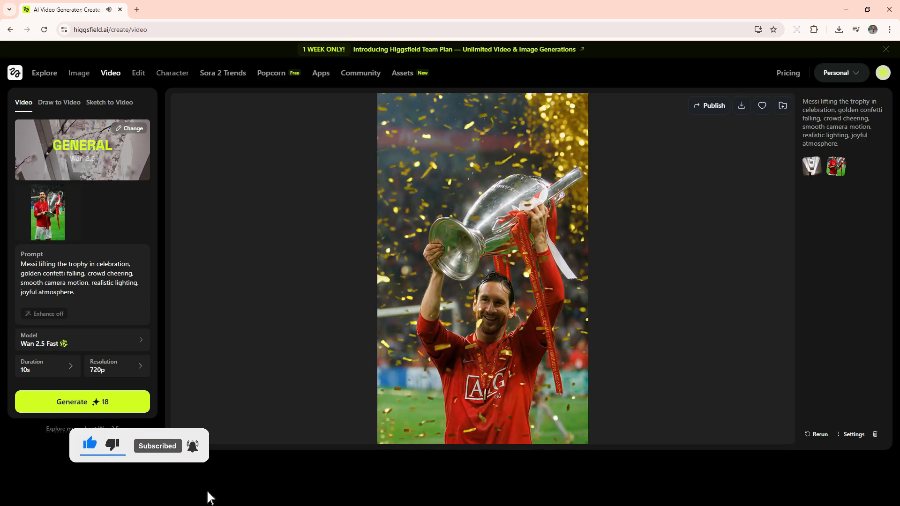
{"action": "left_click", "coordinate": [482, 263]}
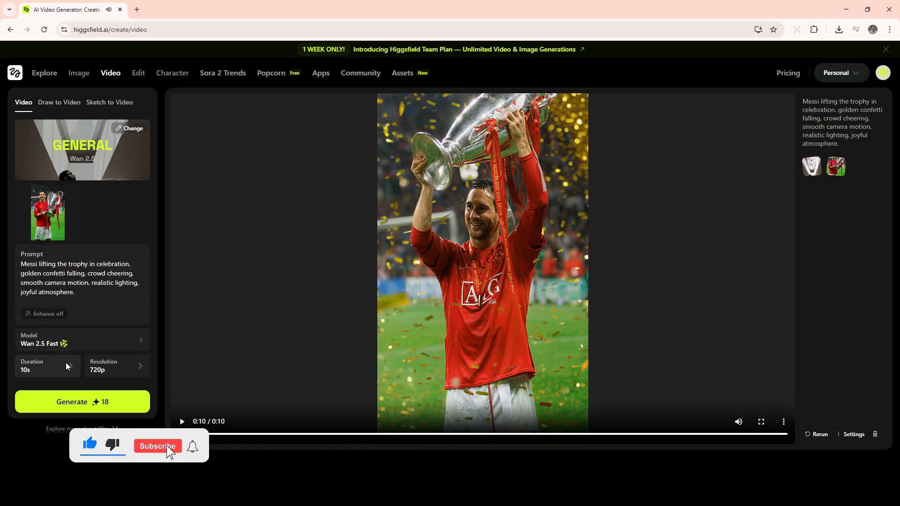
{"action": "left_click", "coordinate": [158, 446]}
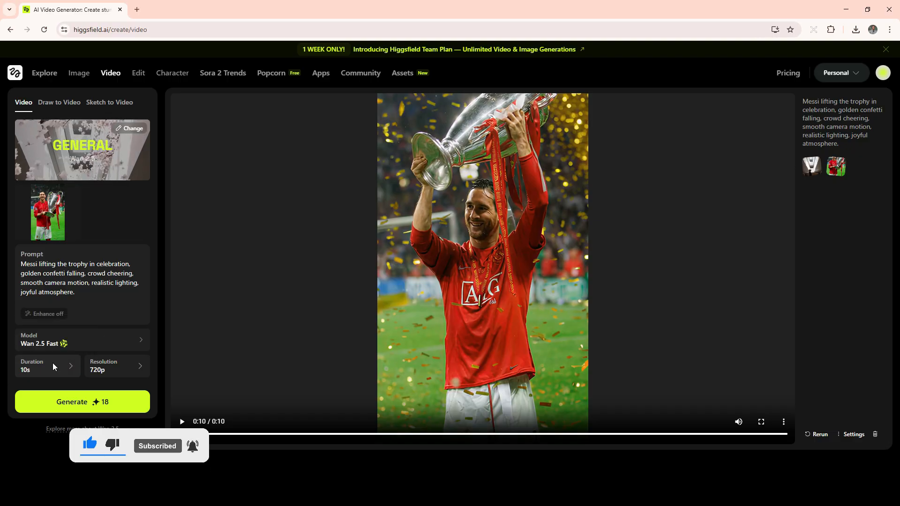
{"action": "left_click", "coordinate": [82, 339]}
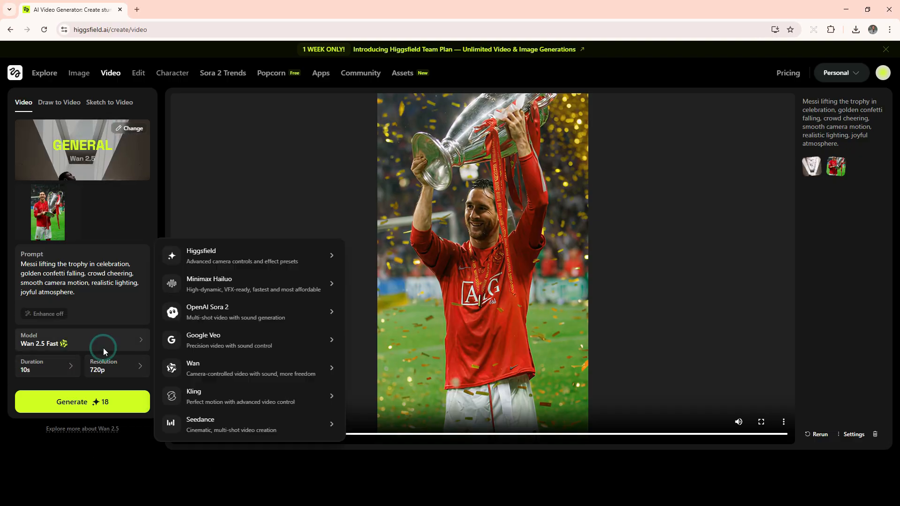